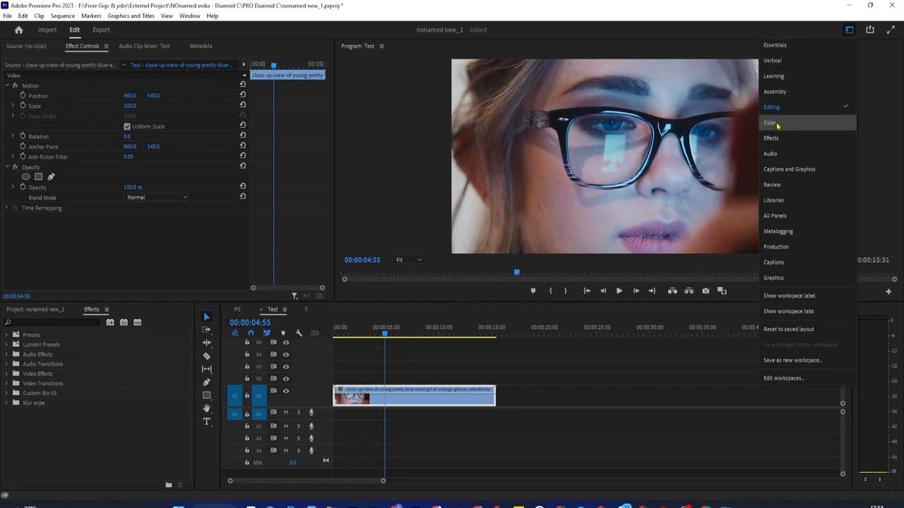
Step: Switch to the Color workspace, bringing up the Lumetri Color basic correction controls
click(768, 122)
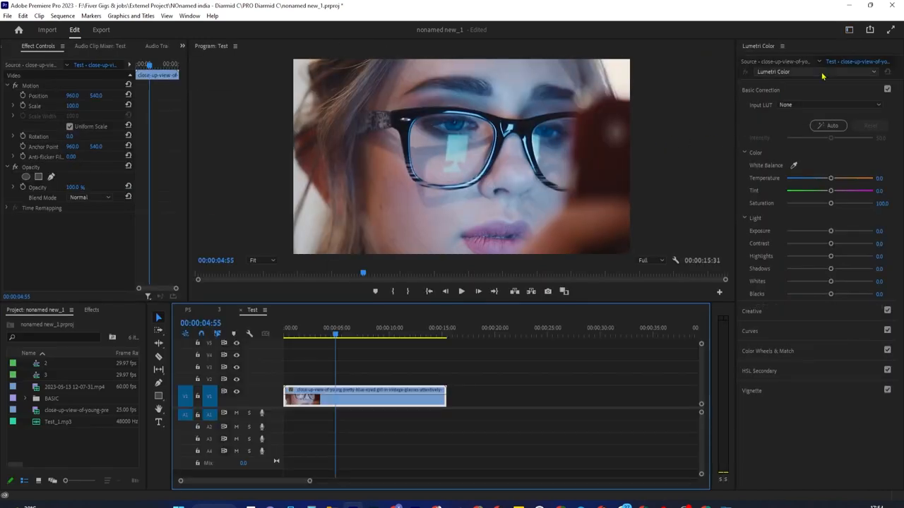
click(849, 30)
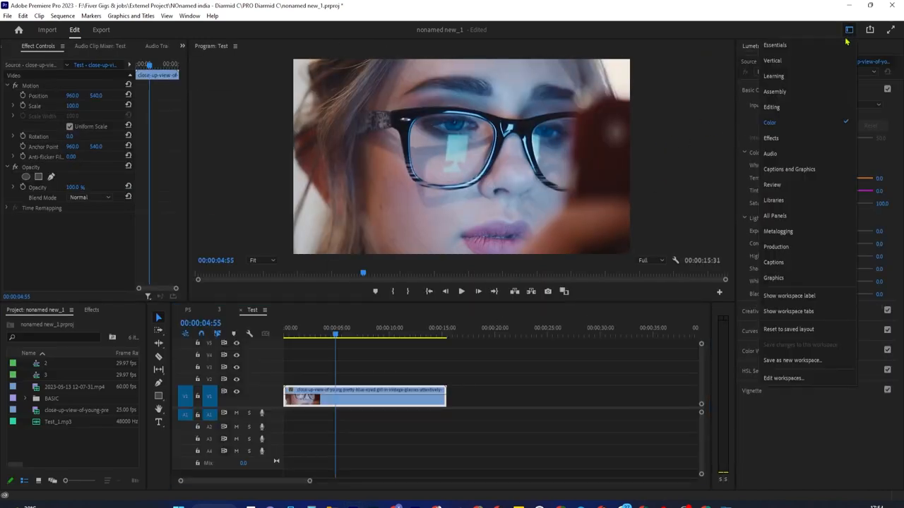
click(770, 122)
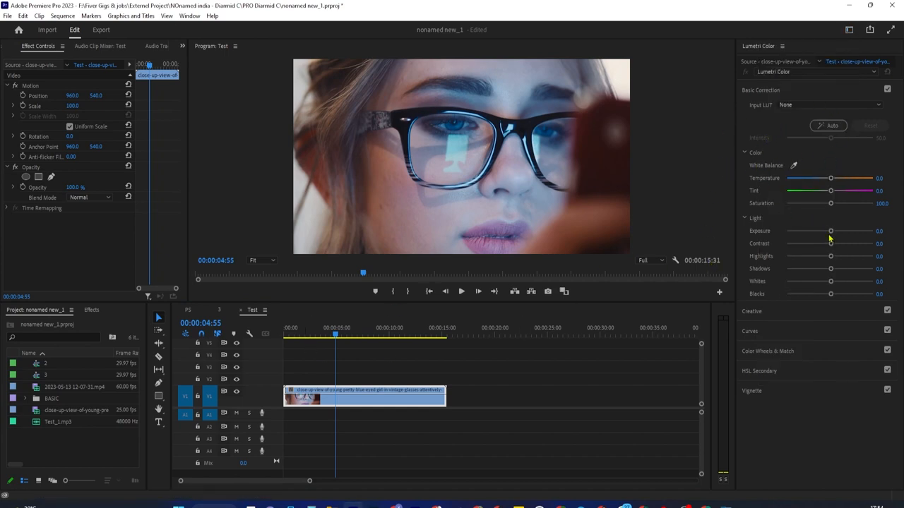
Step: Darken the close-up clip by lowering Lumetri Exposure to -2.1 and Whites to -31.5
drag(831, 231, 811, 231)
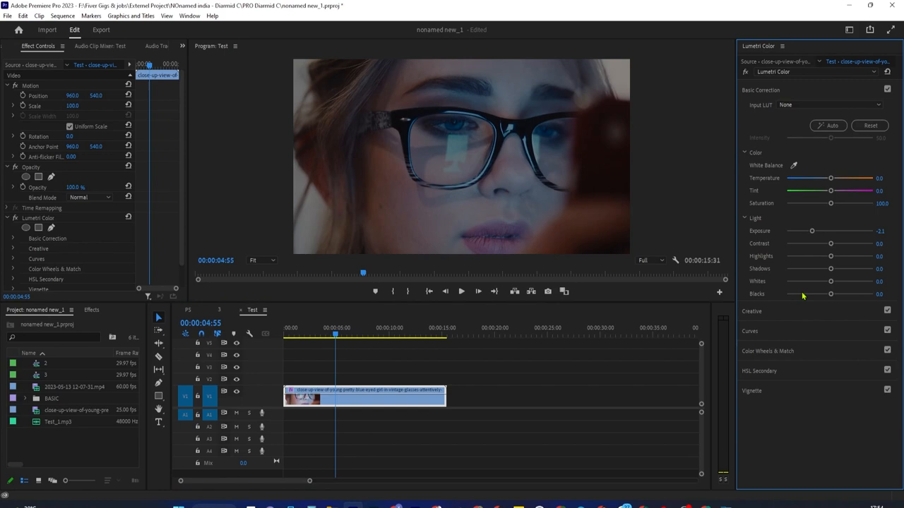
drag(830, 281, 815, 281)
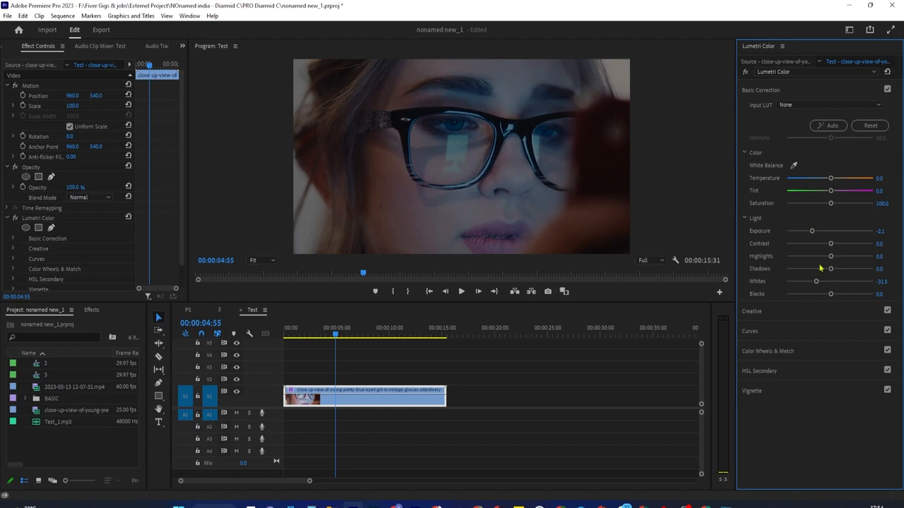
mouse_move(761, 326)
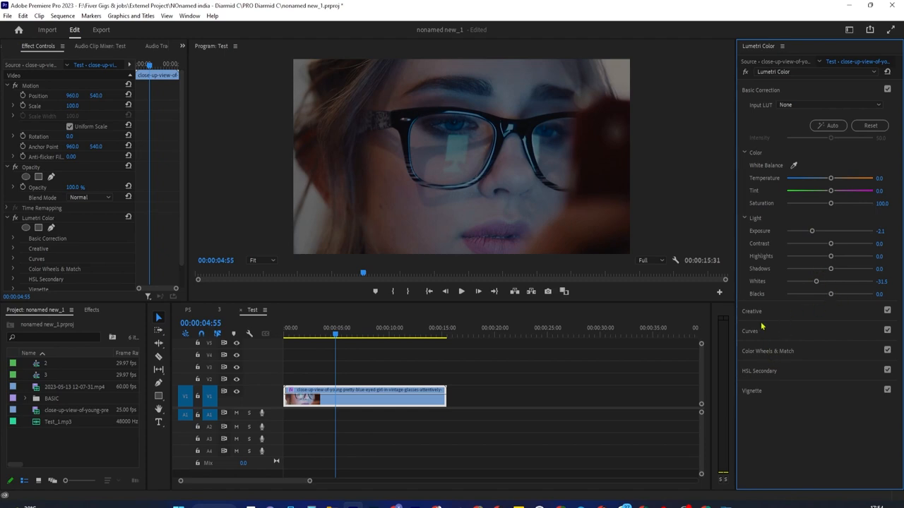
mouse_move(810, 276)
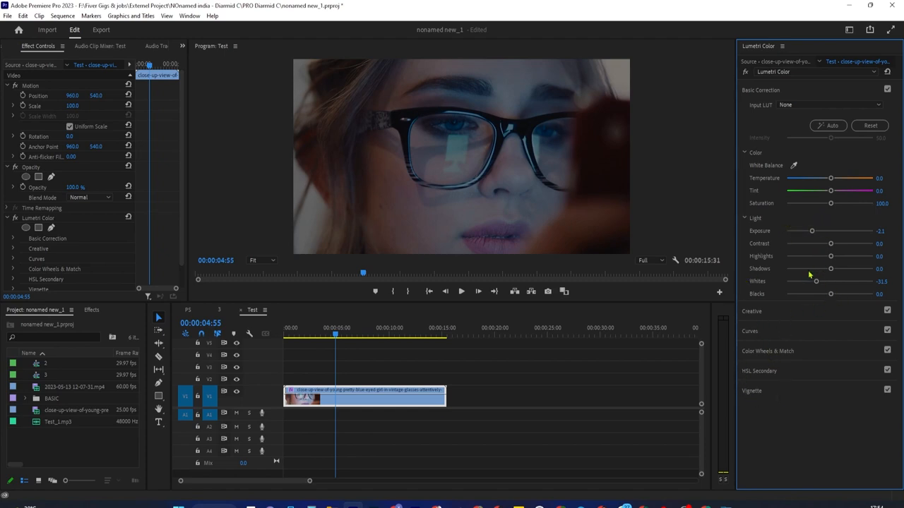
Step: Reset Lumetri Color, then apply a 'bright' search's Brightness & Contrast at brightness -80.0
click(870, 125)
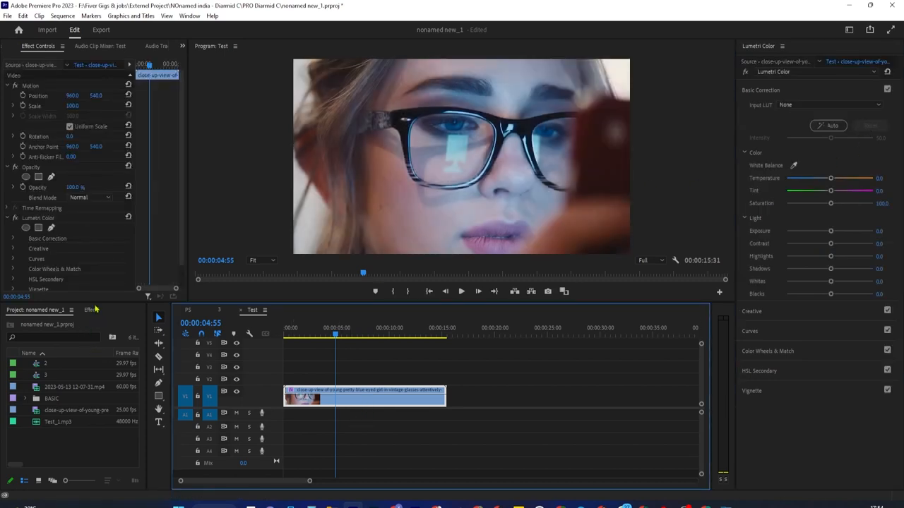
click(89, 310)
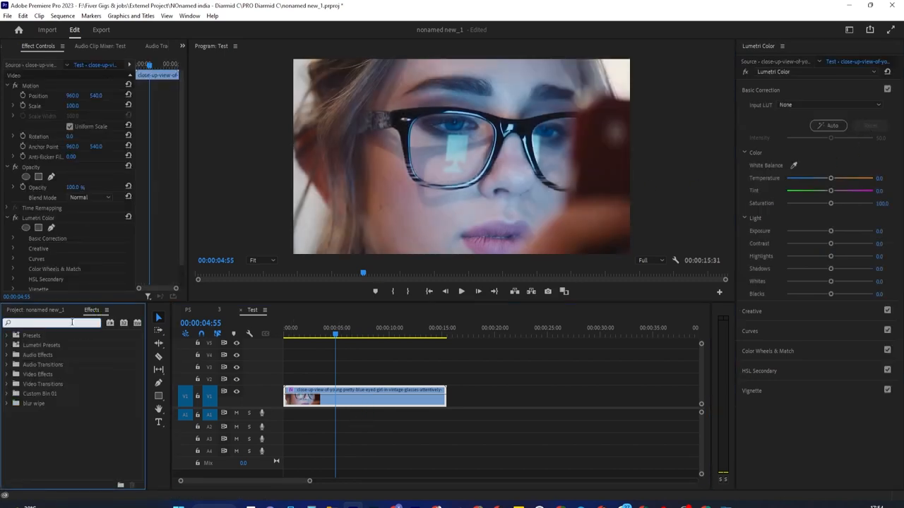
text(bright)
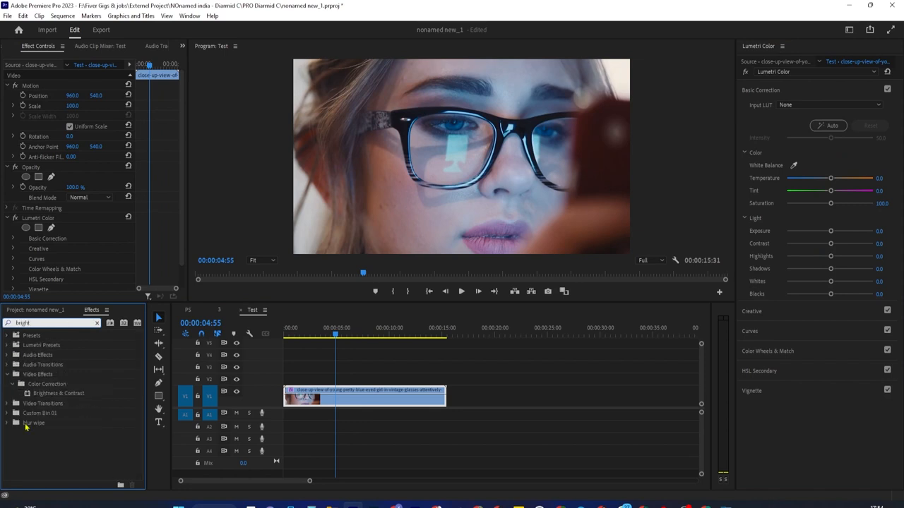
drag(59, 393, 351, 396)
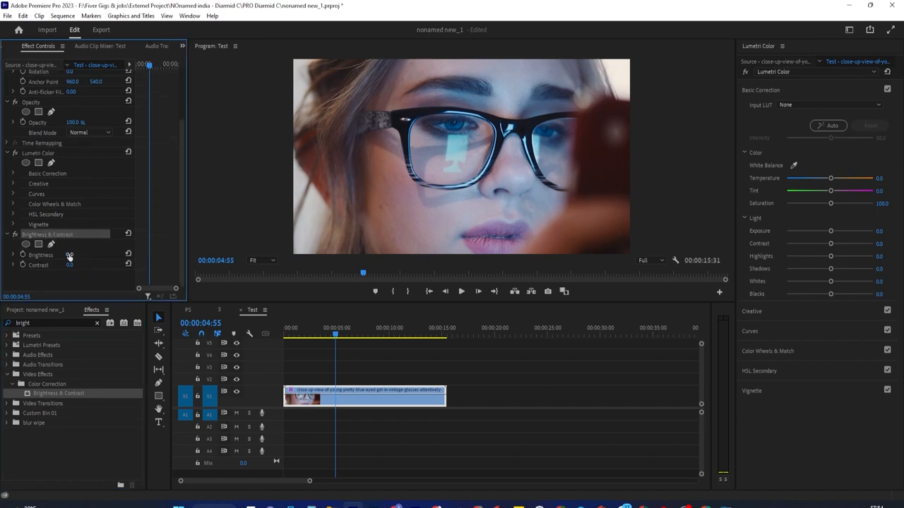
drag(70, 255, 49, 255)
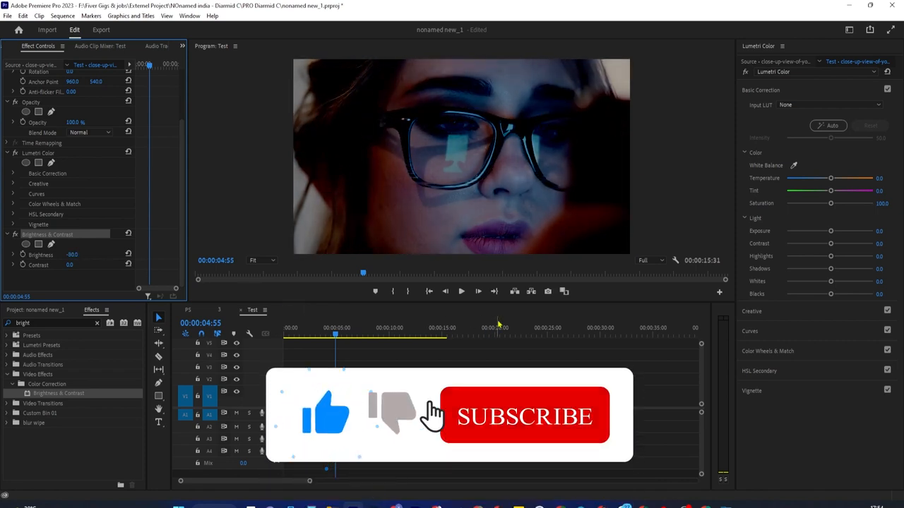
click(525, 416)
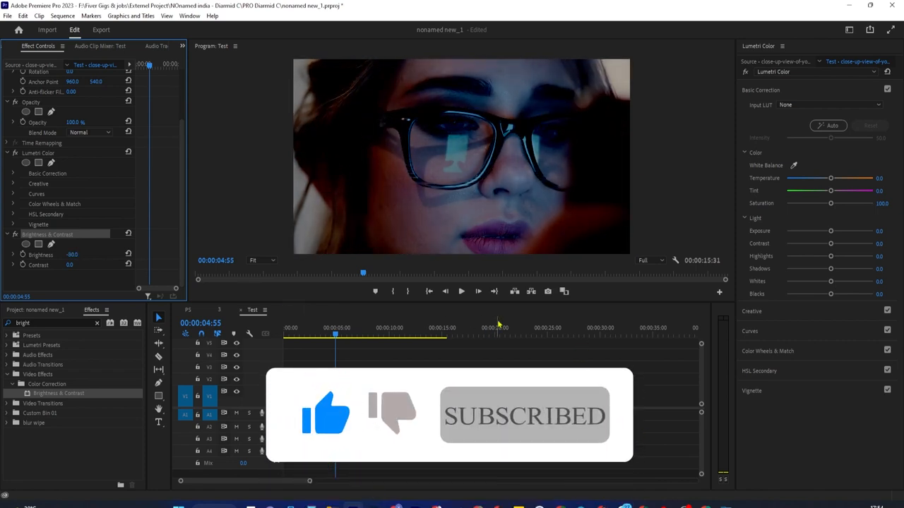